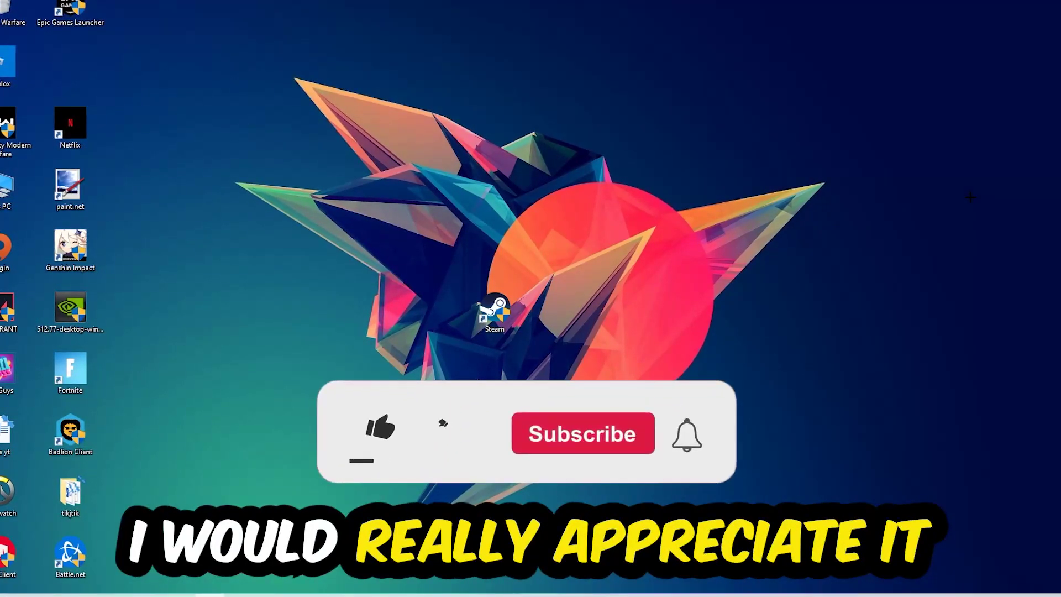
Launch Task Manager from the taskbar's right-click menu
left_click(378, 434)
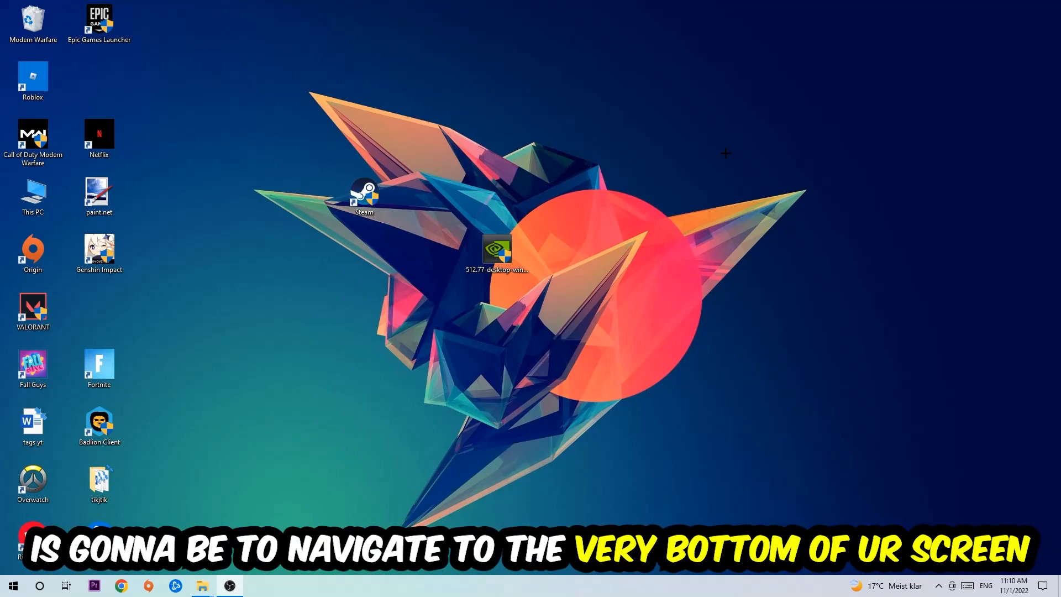
right_click(474, 593)
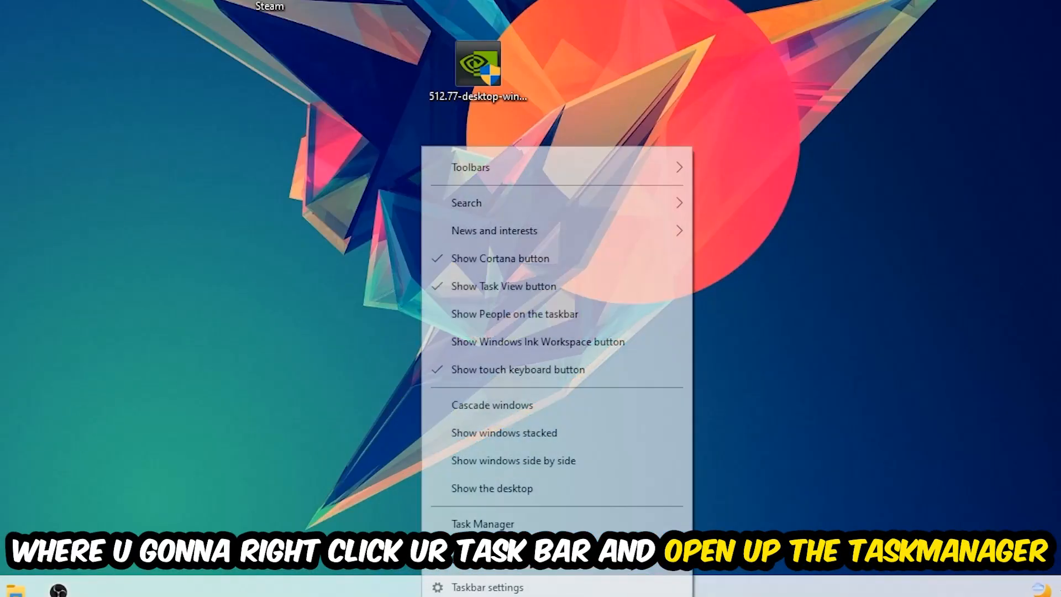
left_click(484, 524)
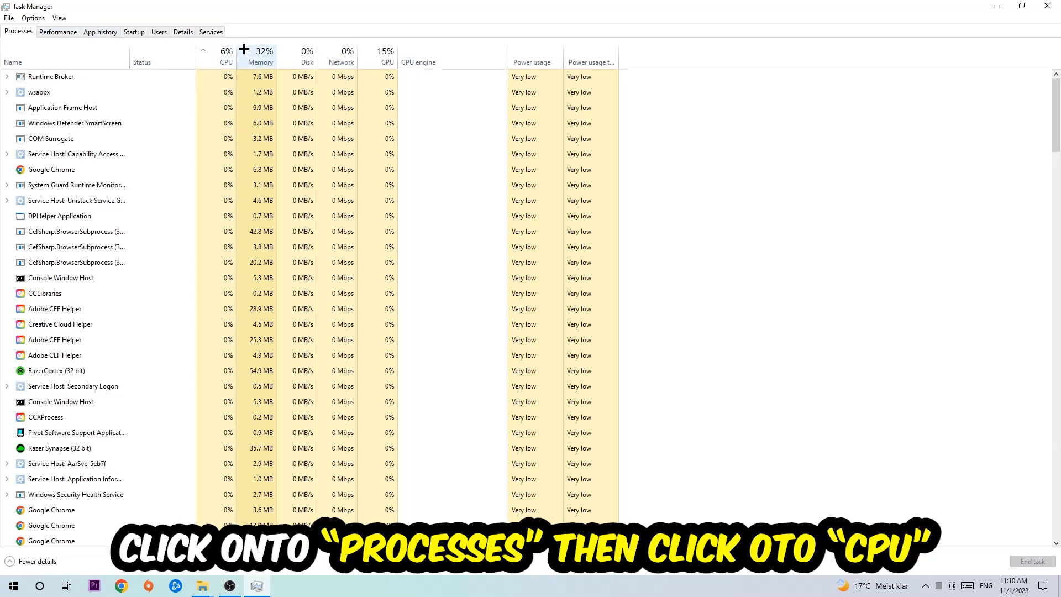
Sort processes by CPU usage and end a resource-heavy task
left_click(211, 58)
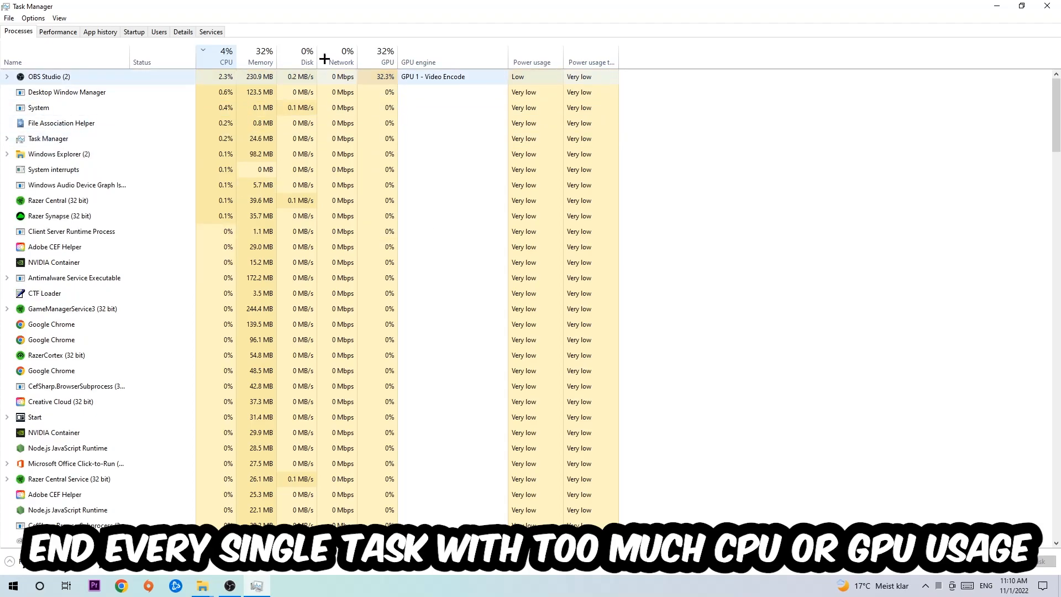
left_click(388, 56)
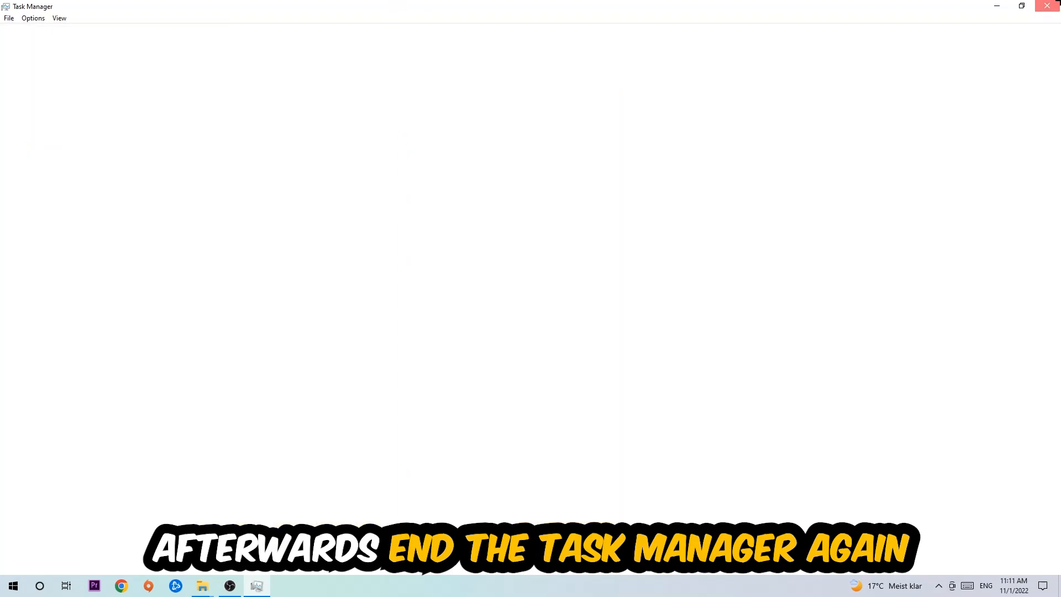
Close Task Manager and reach Windows Settings from the Start menu
left_click(1048, 6)
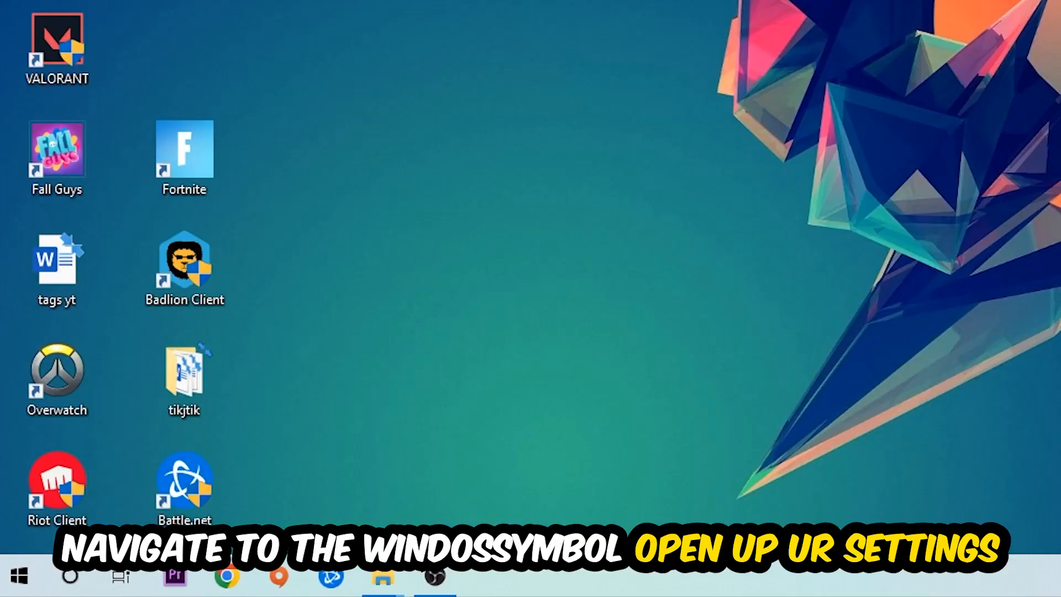
left_click(18, 577)
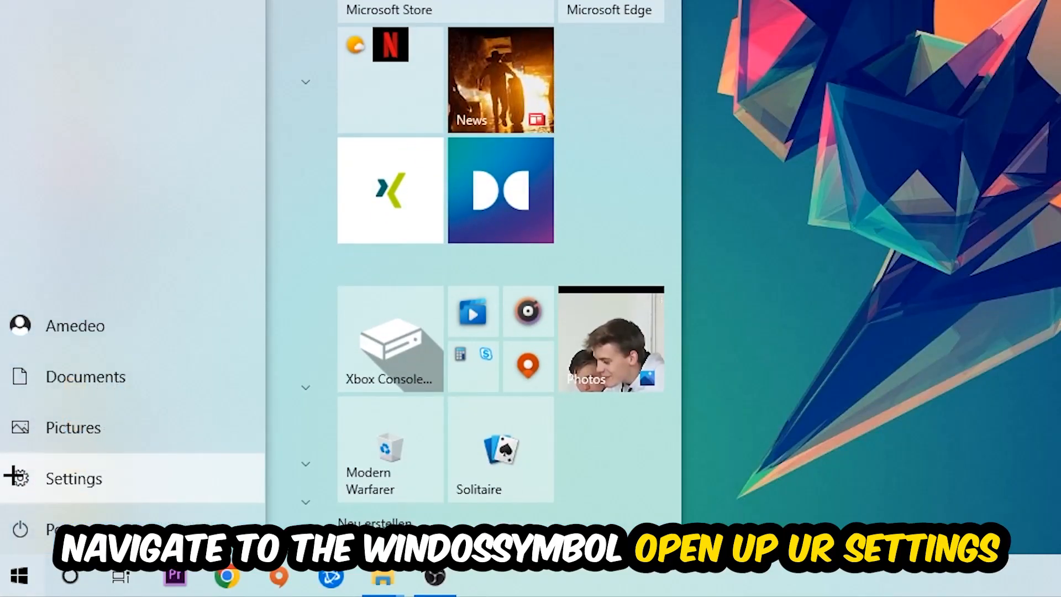
left_click(74, 478)
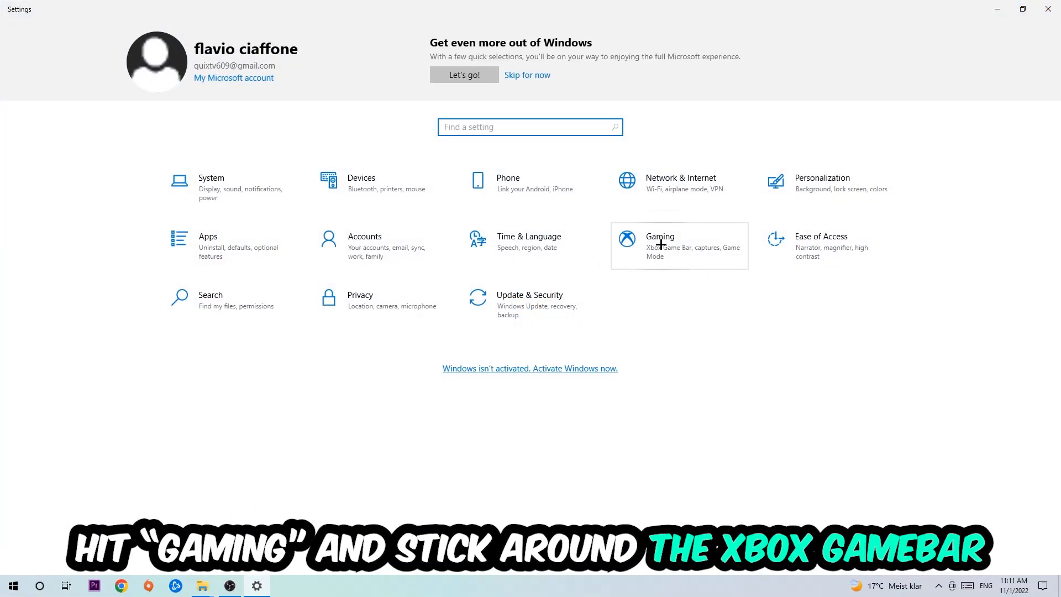
In Gaming settings, disable Xbox Game Bar and turn off background recording under Captures
left_click(660, 245)
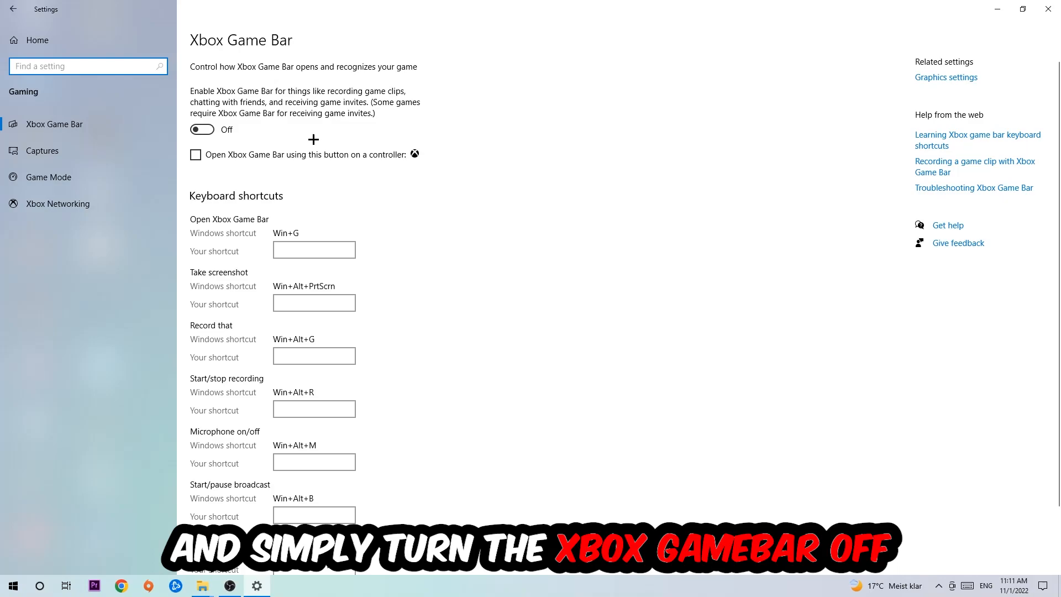
mouse_move(309, 134)
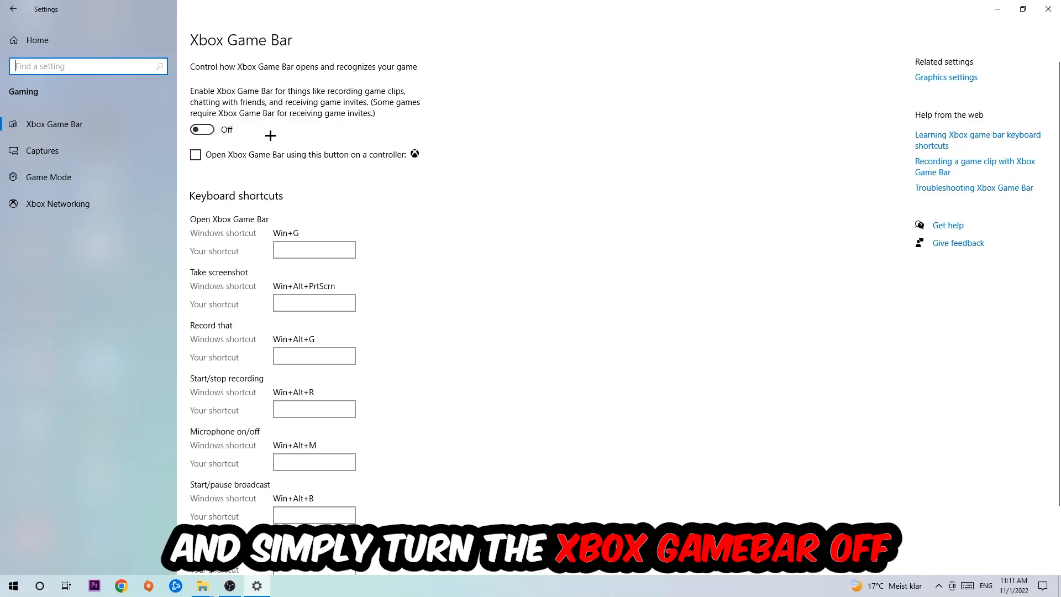
left_click(42, 150)
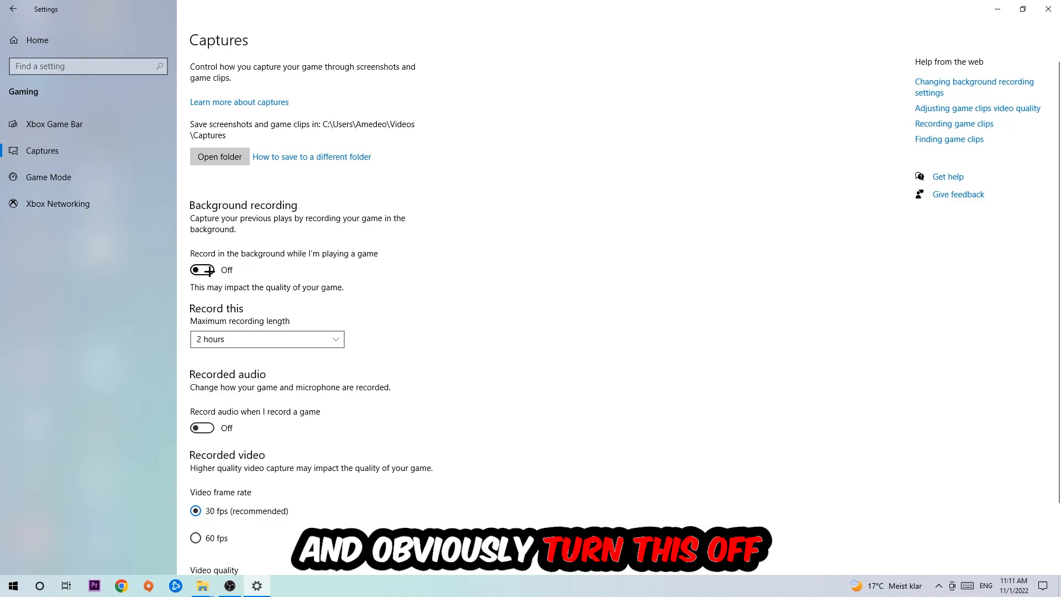
Show the Game Mode page with Game Mode left switched on
left_click(48, 177)
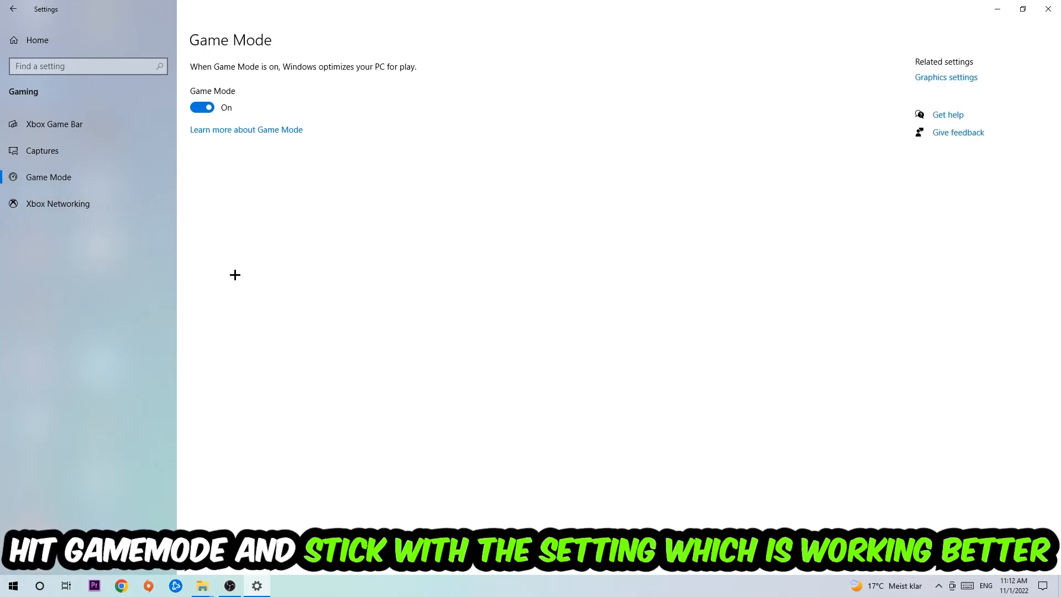
mouse_move(245, 258)
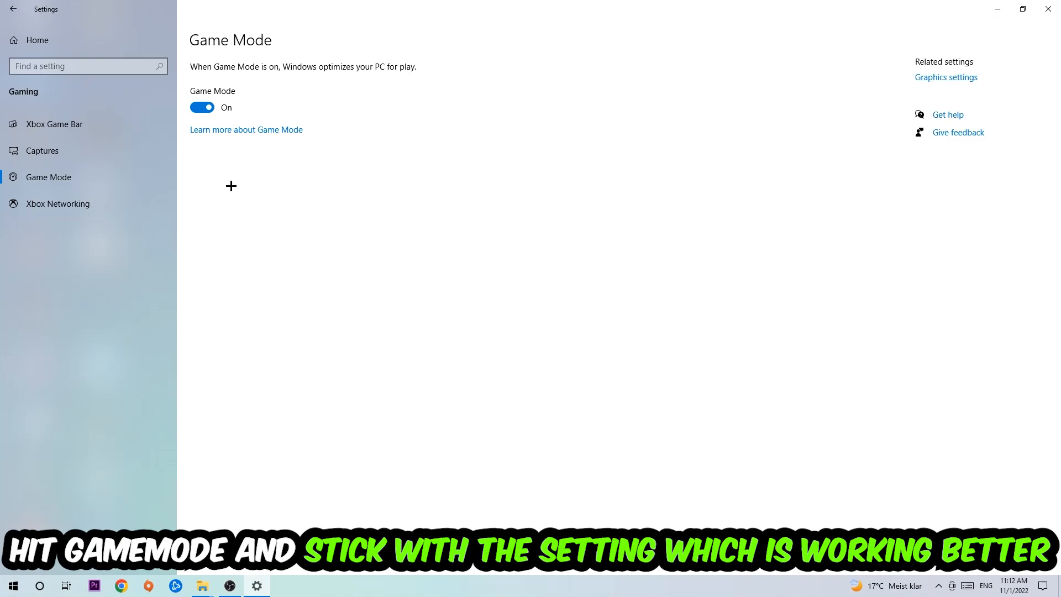
mouse_move(168, 139)
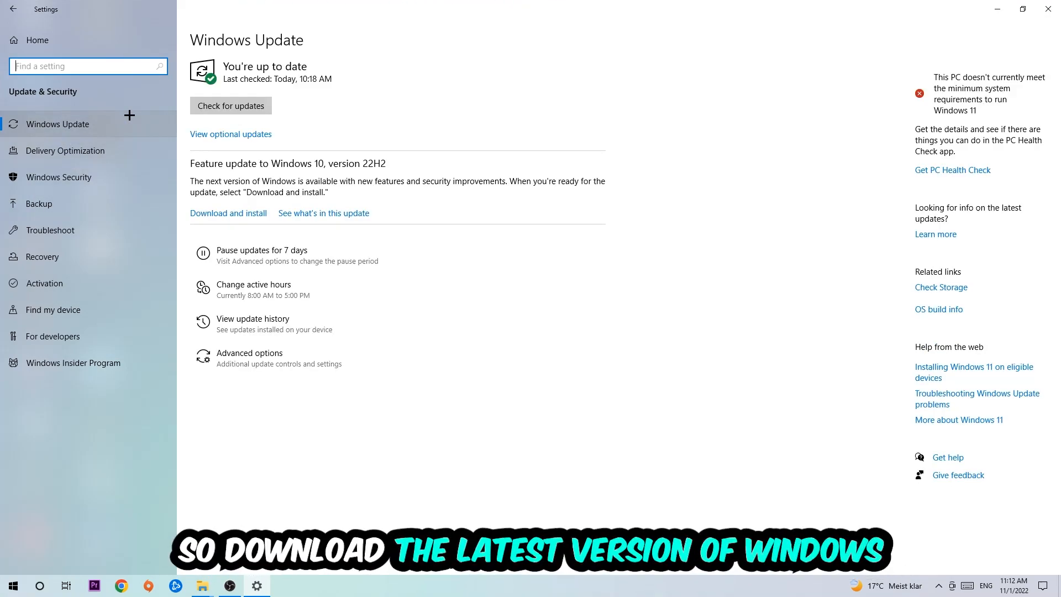
mouse_move(1048, 8)
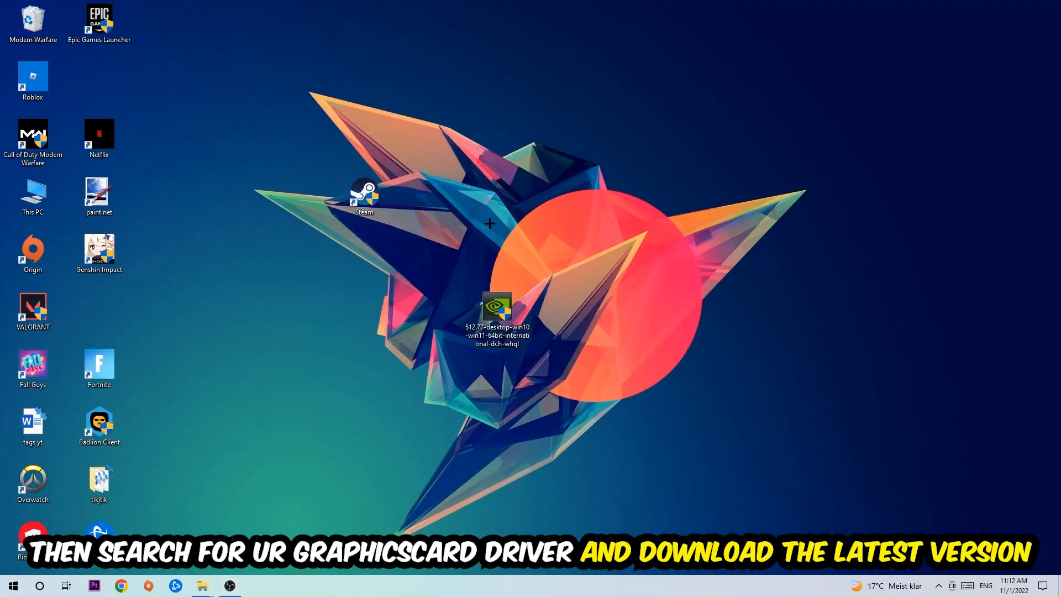
mouse_move(483, 209)
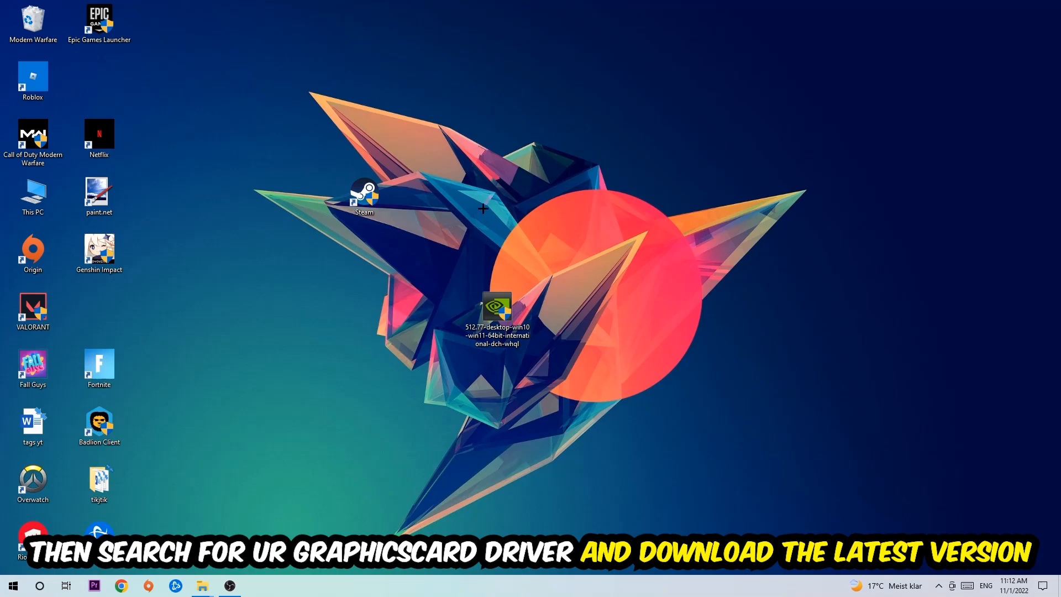
mouse_move(418, 213)
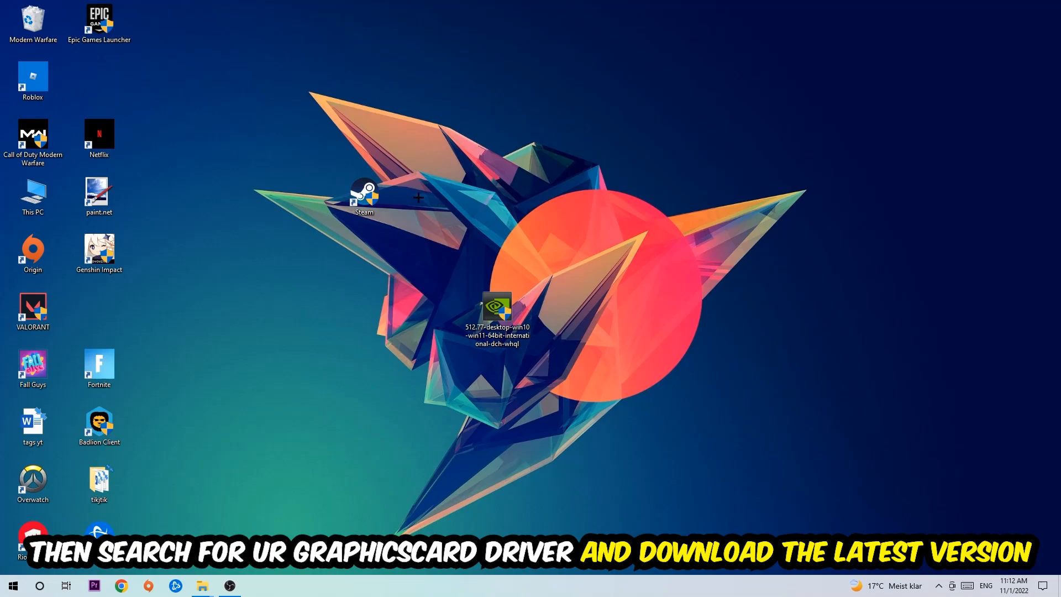